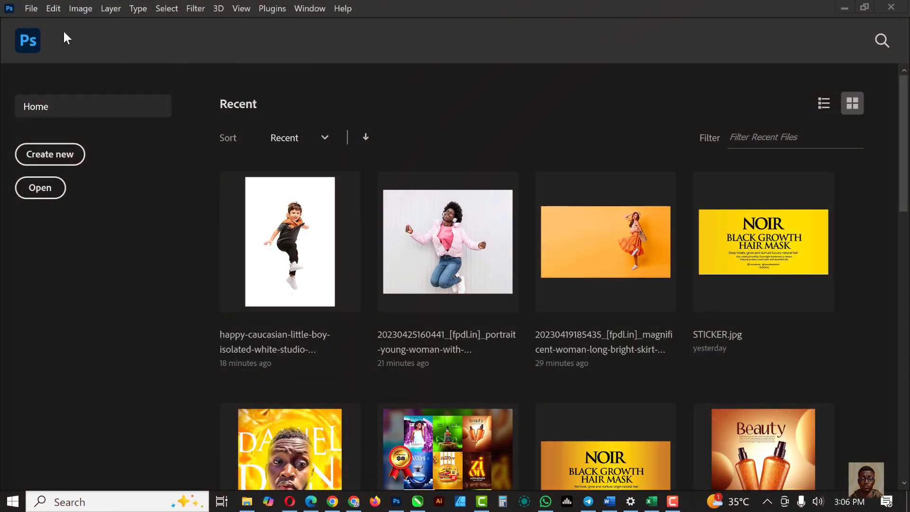
pyautogui.moveTo(49, 38)
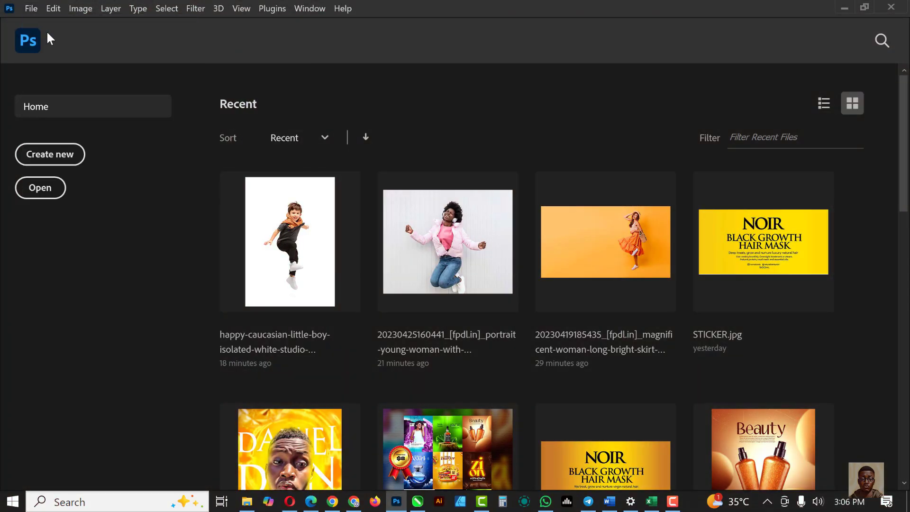
# Create a new 4 x 5 in, 300 ppi document with a transparent background.
pyautogui.click(50, 154)
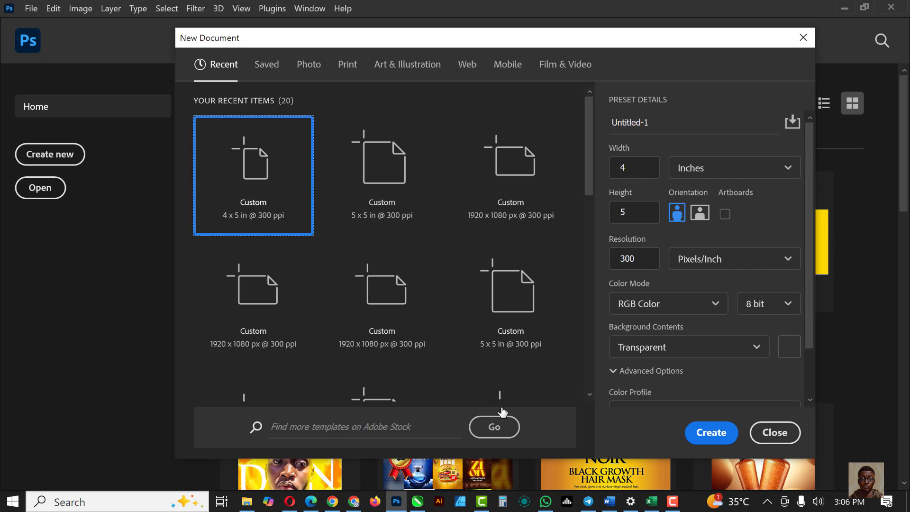
pyautogui.click(710, 432)
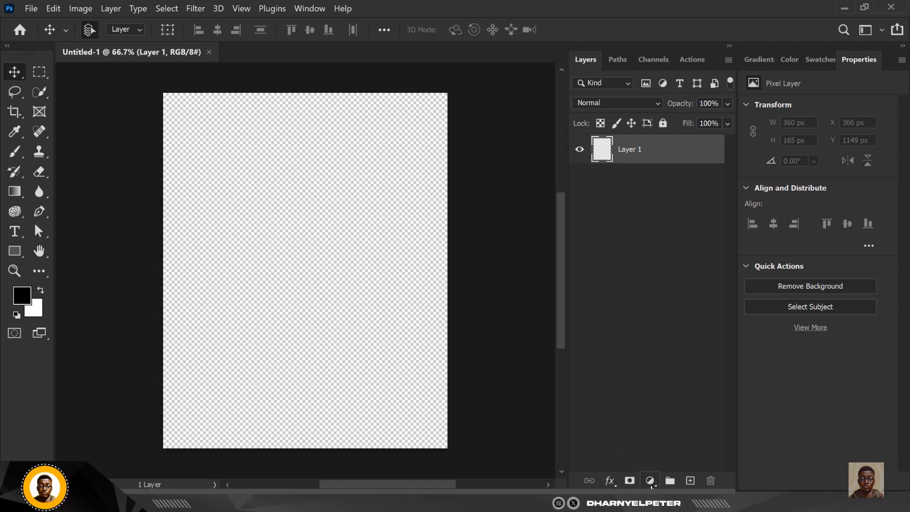
# Add a Gradient Fill layer using an Oranges preset, orange-red at top to yellow at bottom.
pyautogui.click(649, 480)
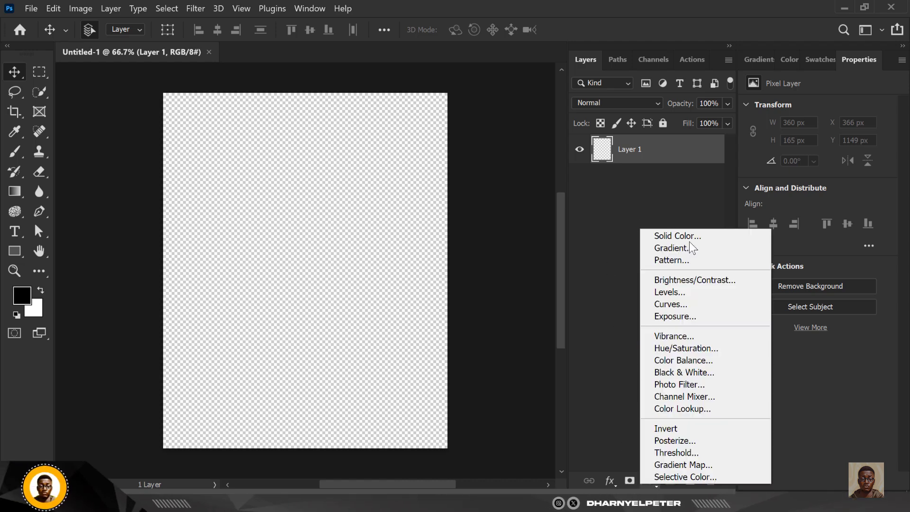
pyautogui.click(672, 247)
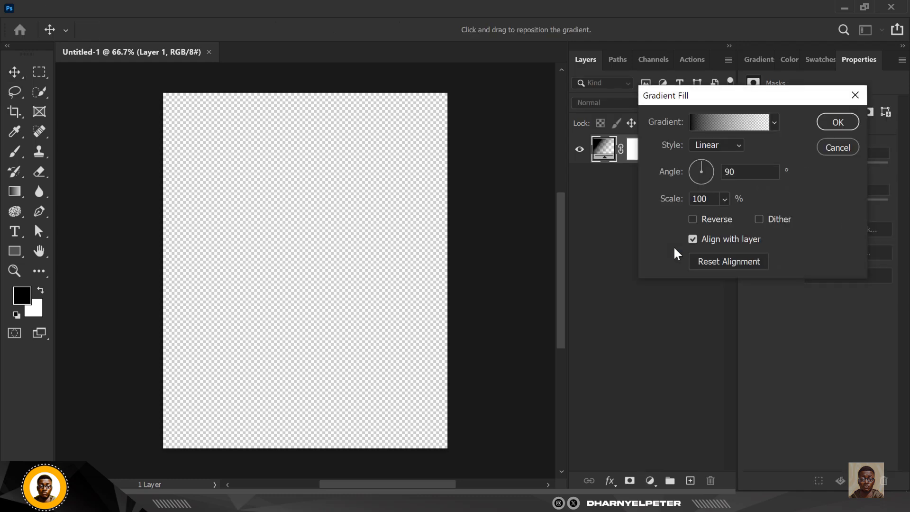
pyautogui.click(773, 123)
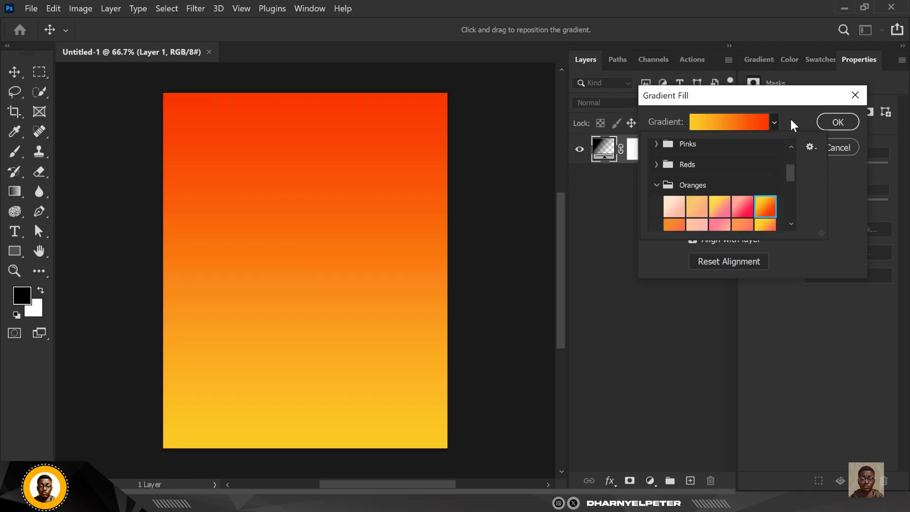
pyautogui.click(837, 122)
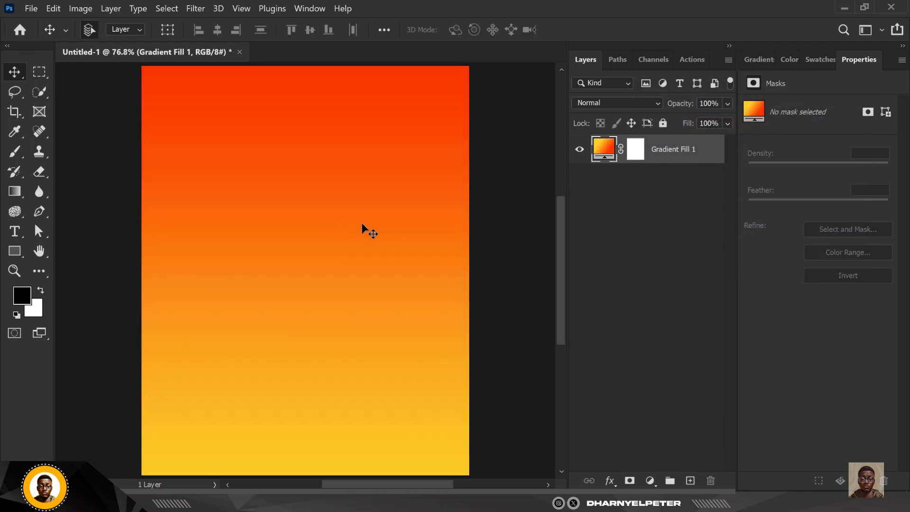
pyautogui.moveTo(695, 446)
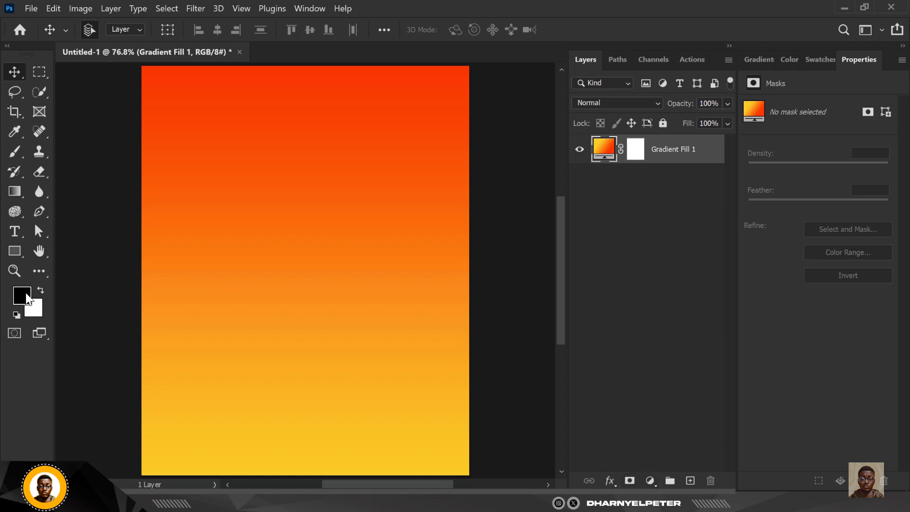
# Add a second Gradient Fill layer with the Basics black-to-white preset above the orange one.
pyautogui.click(649, 481)
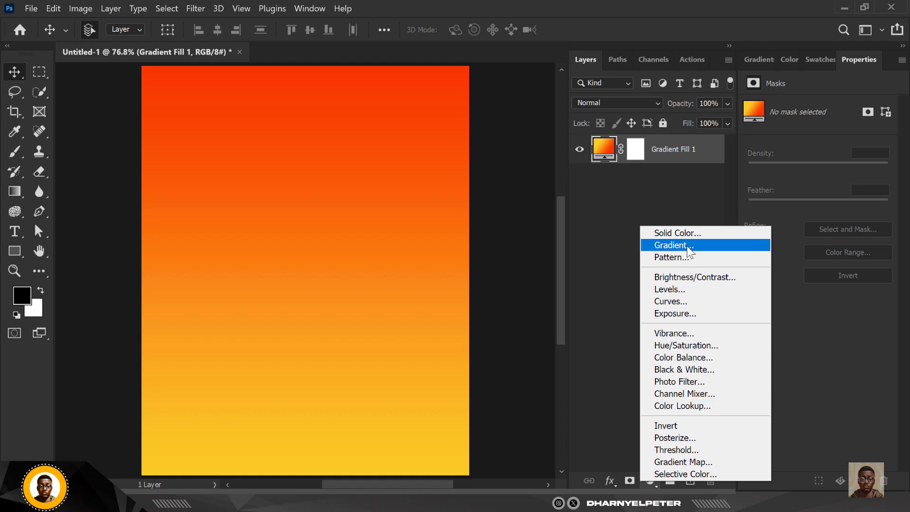
pyautogui.click(670, 244)
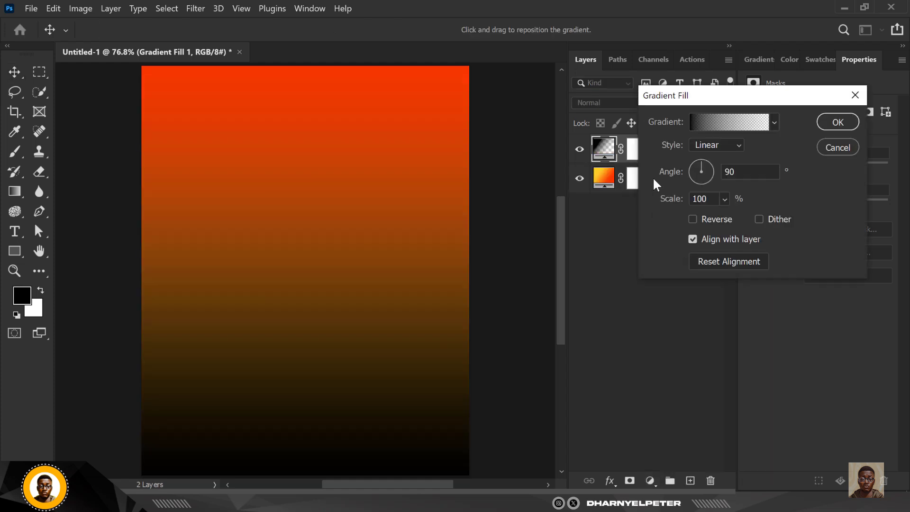
pyautogui.moveTo(768, 120)
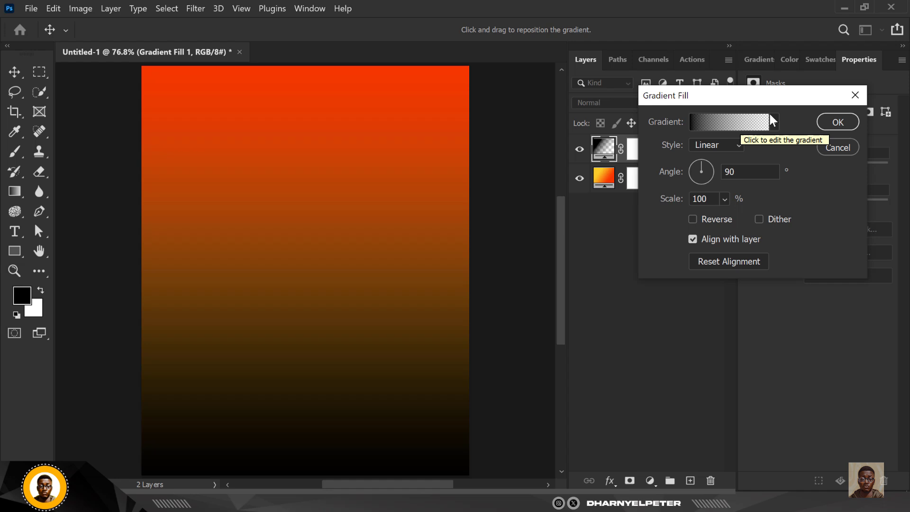
pyautogui.click(774, 123)
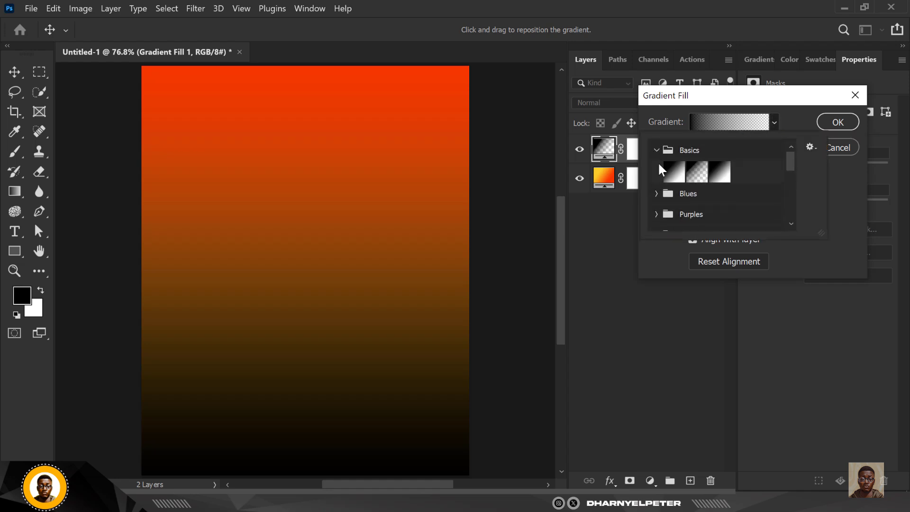
pyautogui.click(674, 171)
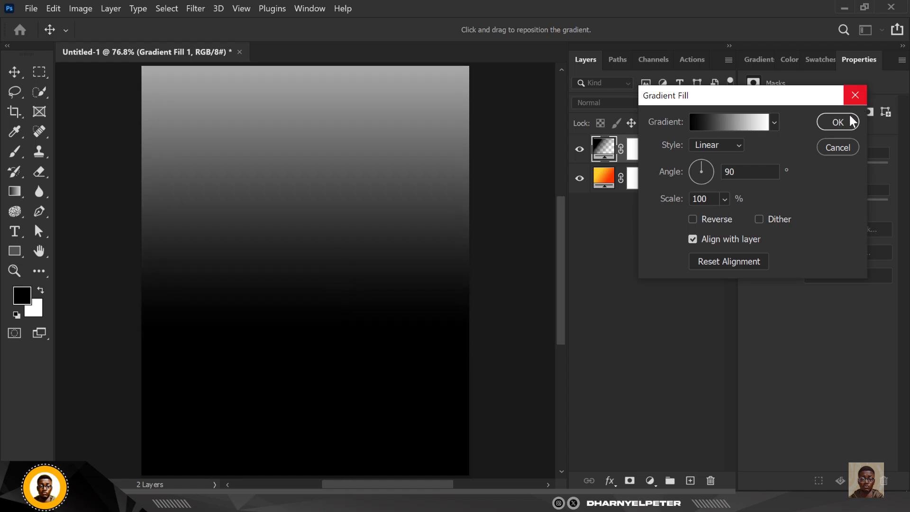
pyautogui.click(836, 123)
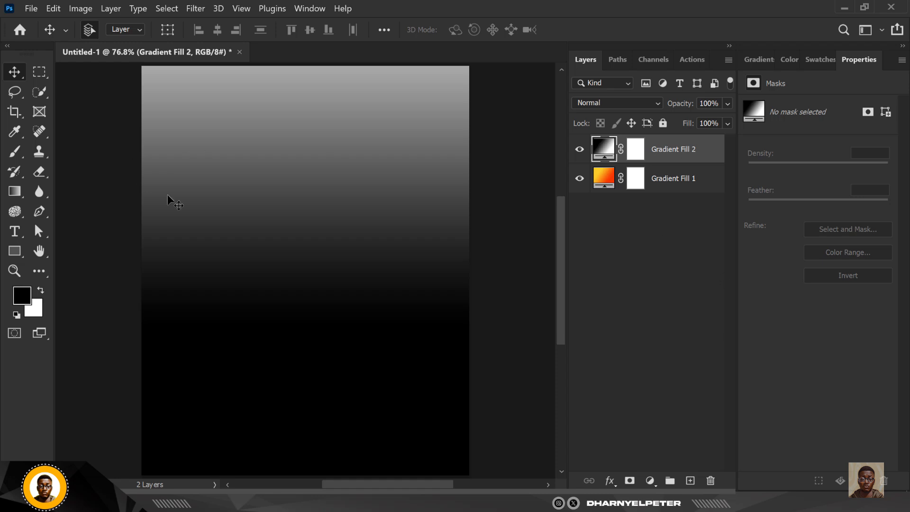
pyautogui.moveTo(409, 87)
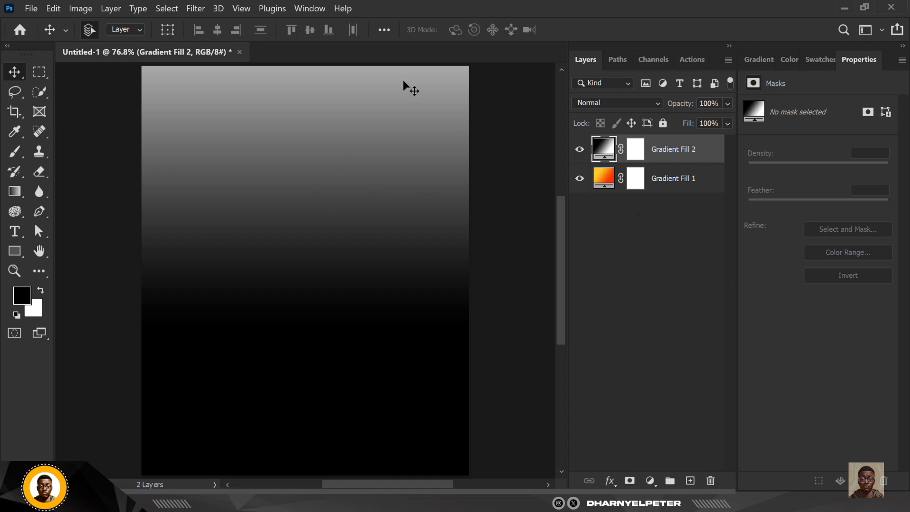
# Apply a Wave filter with 16 generators, Square type, making vertical gray-and-black stripes.
pyautogui.click(196, 9)
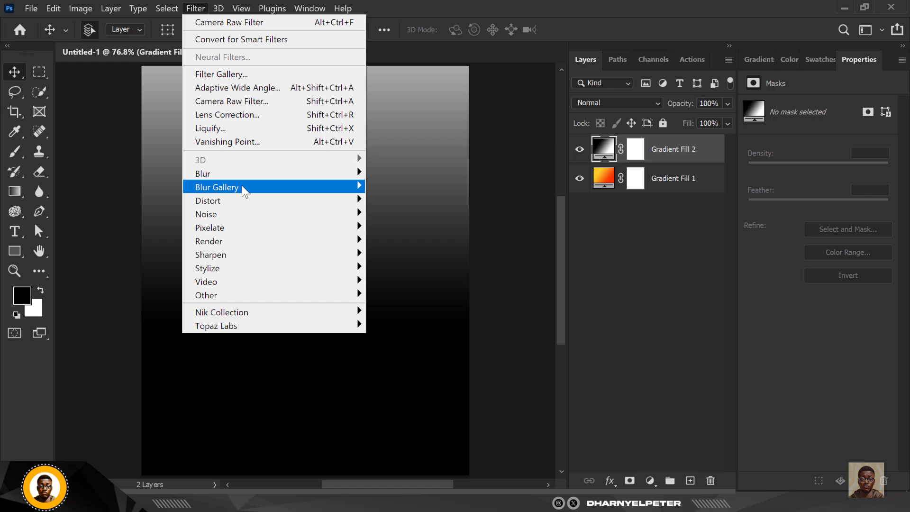
pyautogui.moveTo(208, 200)
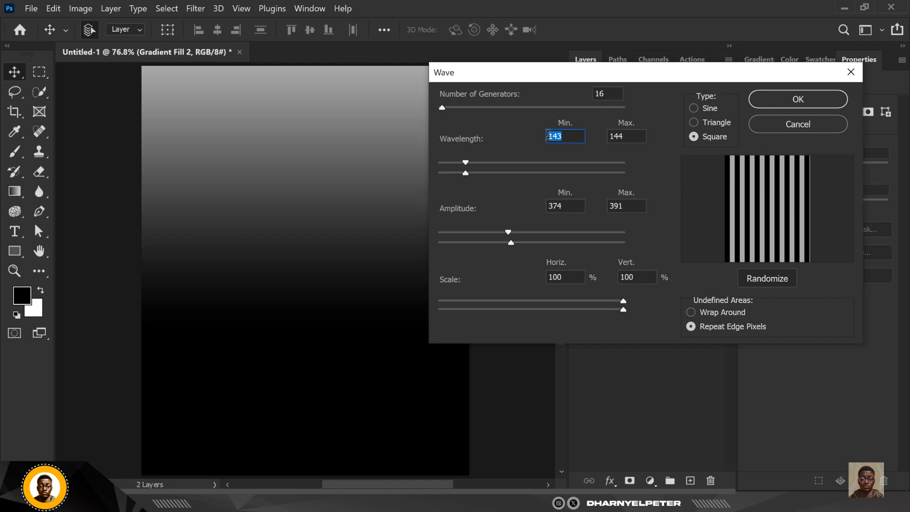
pyautogui.moveTo(606, 325)
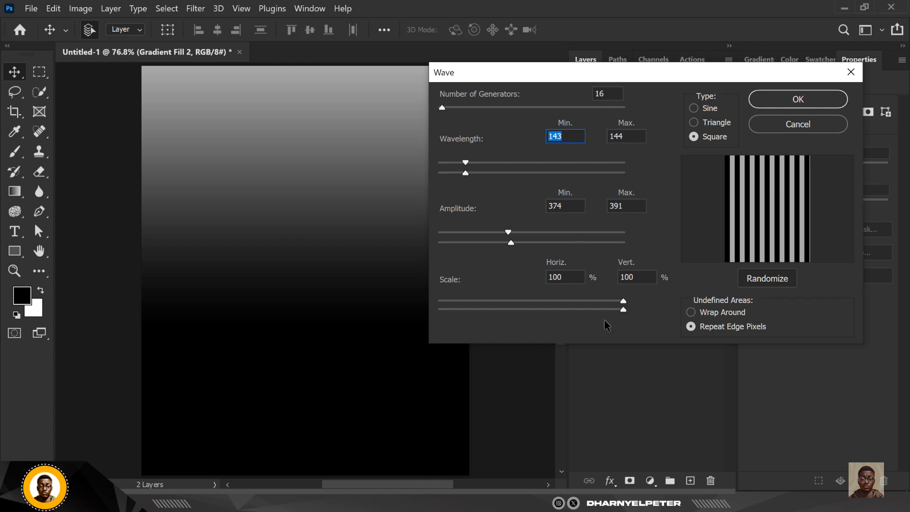
pyautogui.moveTo(633, 225)
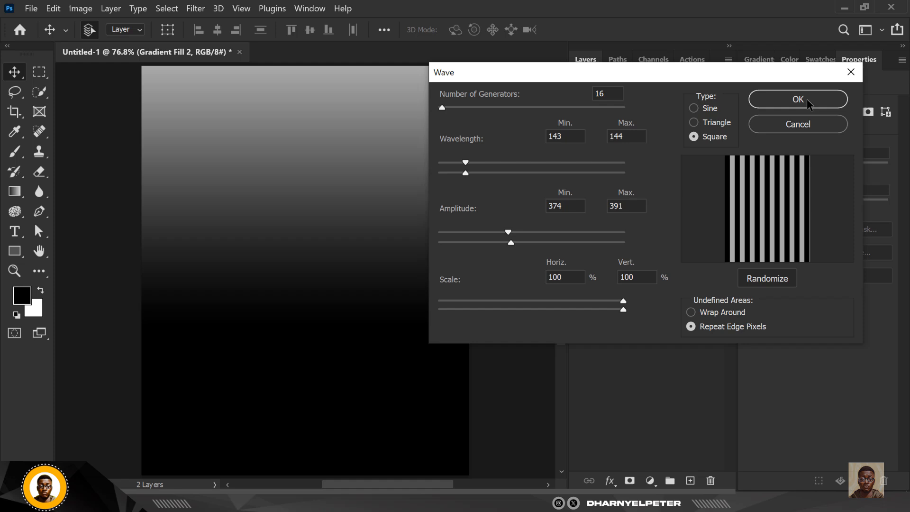
pyautogui.click(797, 98)
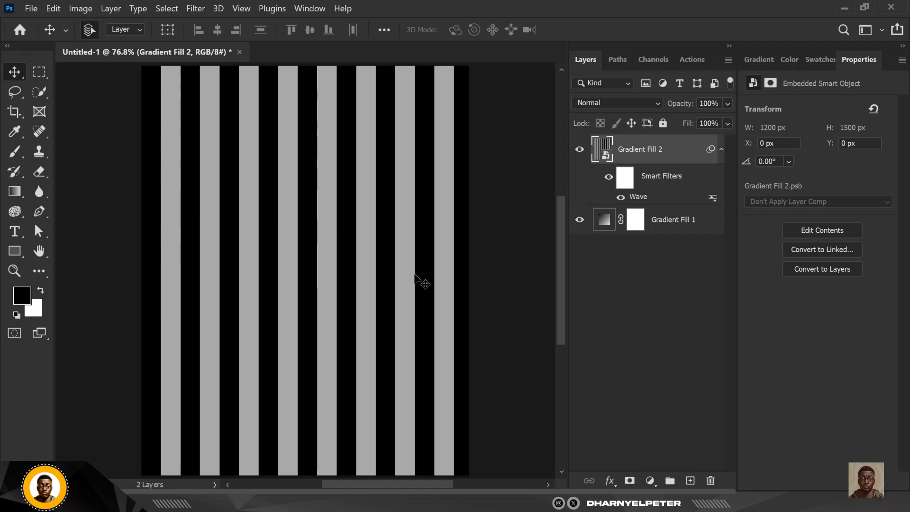
pyautogui.moveTo(235, 5)
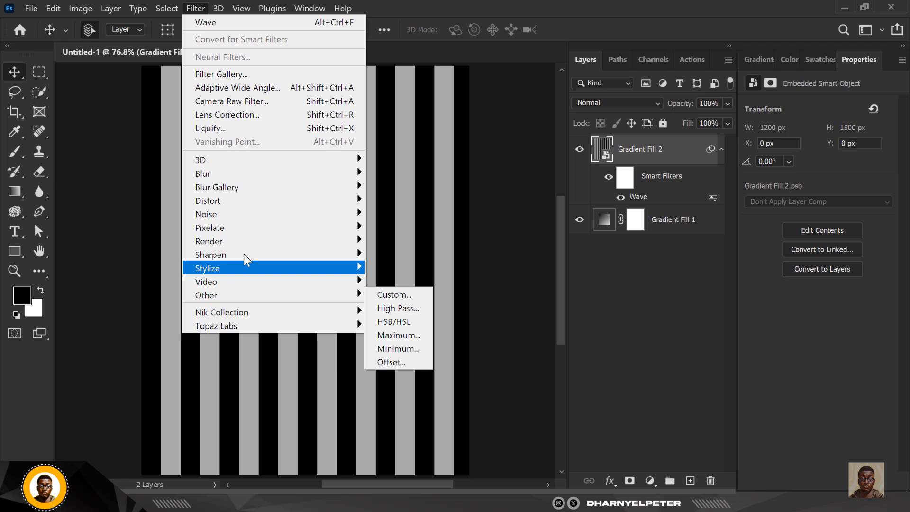
pyautogui.moveTo(208, 200)
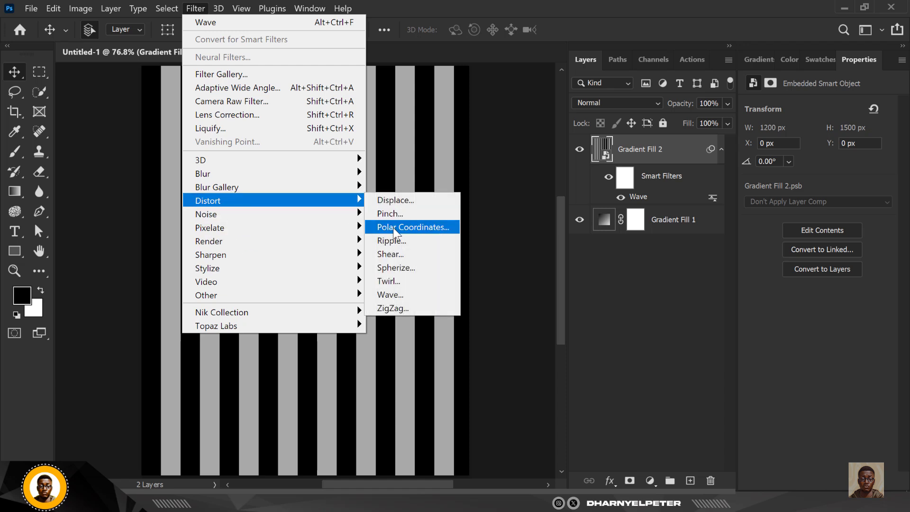
# Apply Polar Coordinates, Rectangular to Polar, turning the stripes into radiating rays.
pyautogui.click(412, 226)
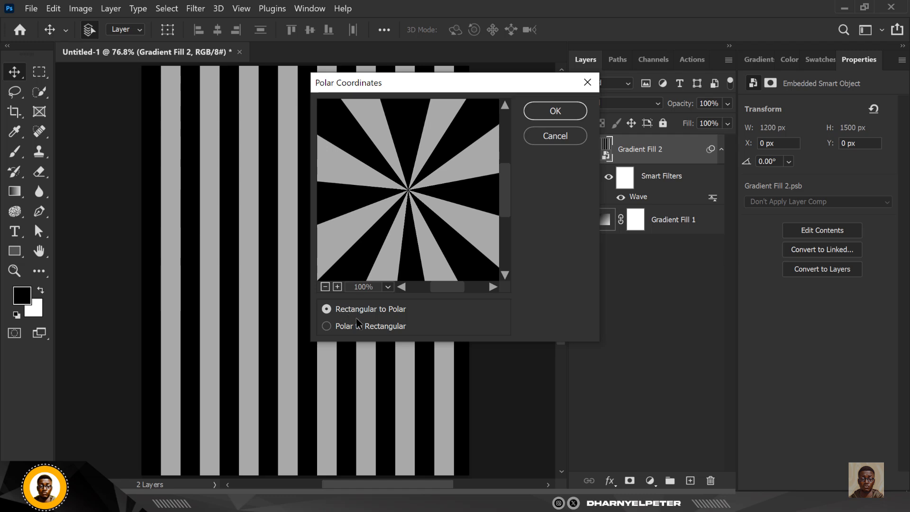
pyautogui.moveTo(327, 319)
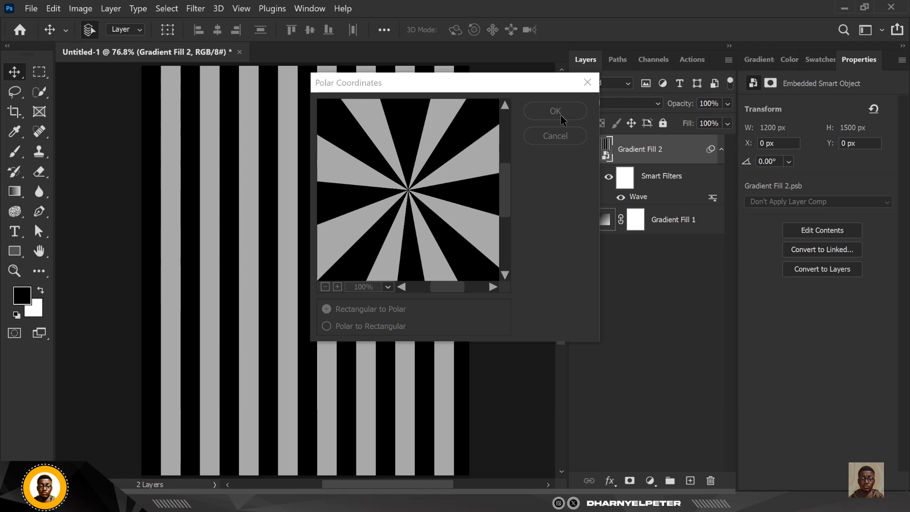
pyautogui.click(555, 110)
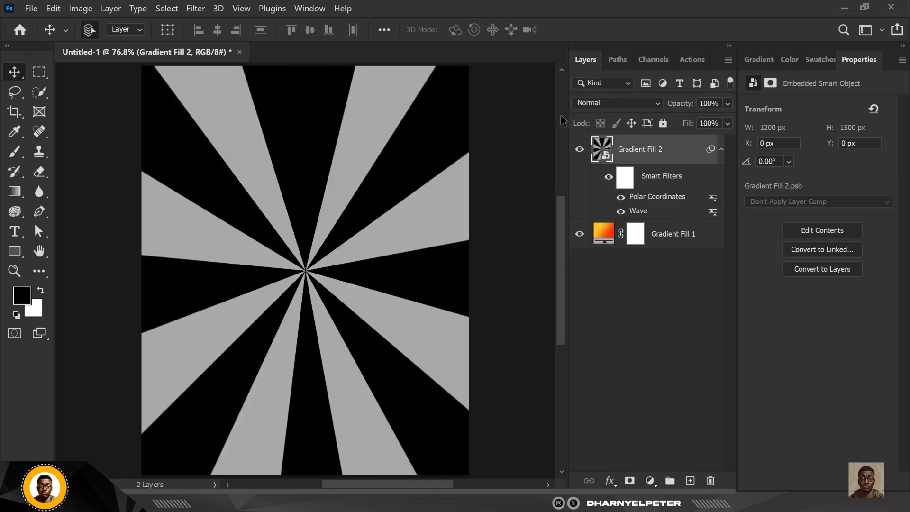
pyautogui.moveTo(632, 119)
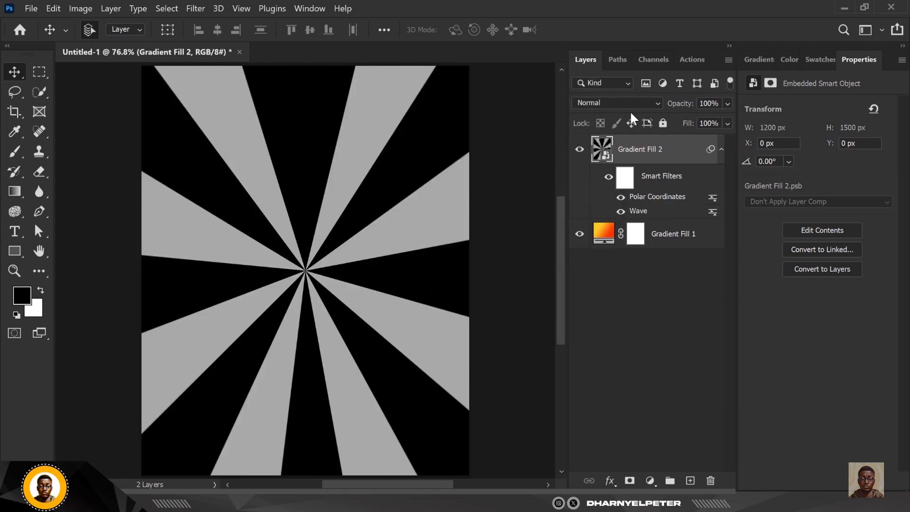
# Set Gradient Fill 2's blend mode to Screen so rays tint with the orange gradient.
pyautogui.click(617, 102)
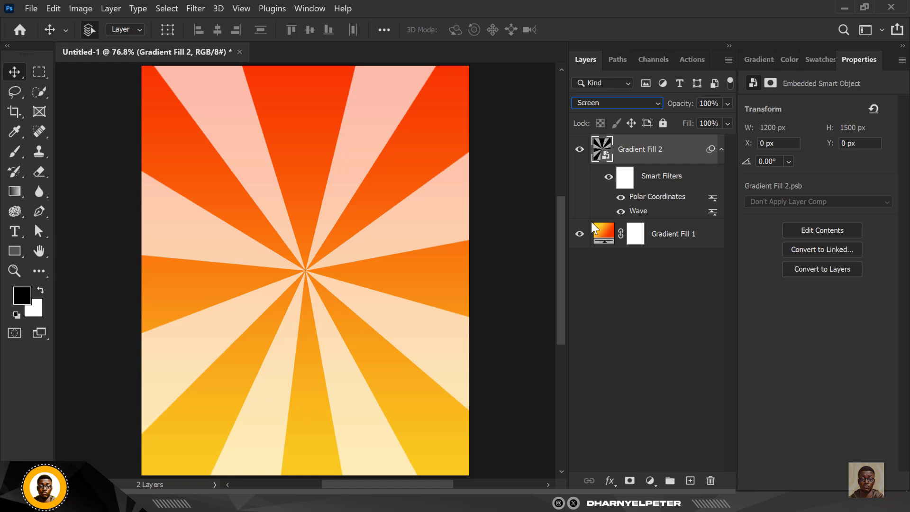
pyautogui.moveTo(678, 158)
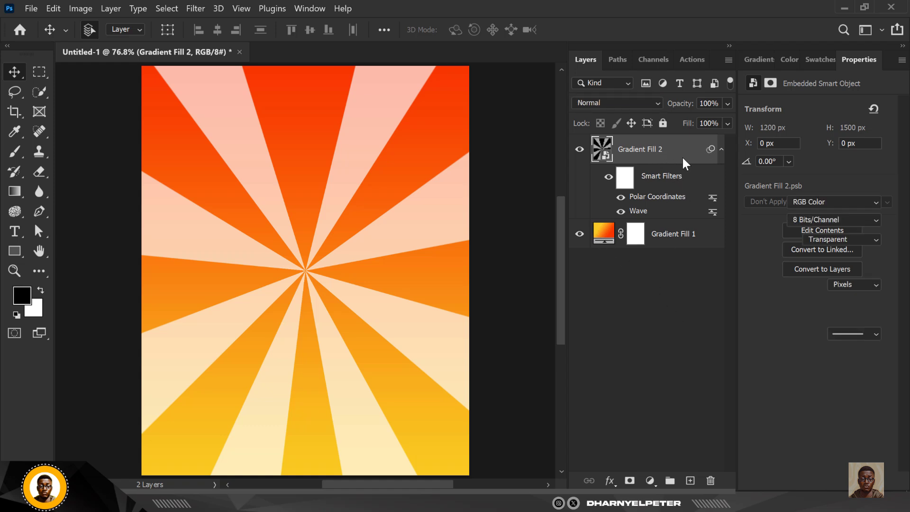
# Duplicate Gradient Fill 2, group both ray layers and rename the group 'RADIAL EFFECT'.
pyautogui.click(617, 102)
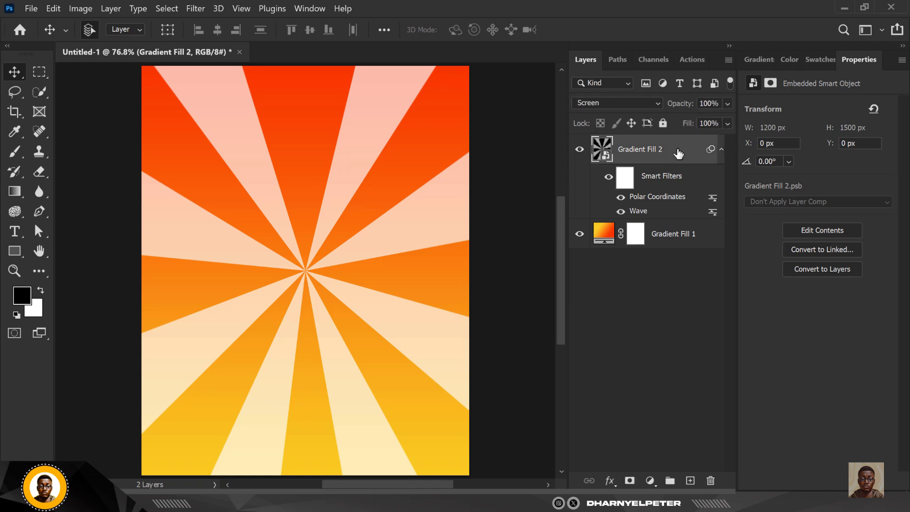
pyautogui.press('ctrl+j')
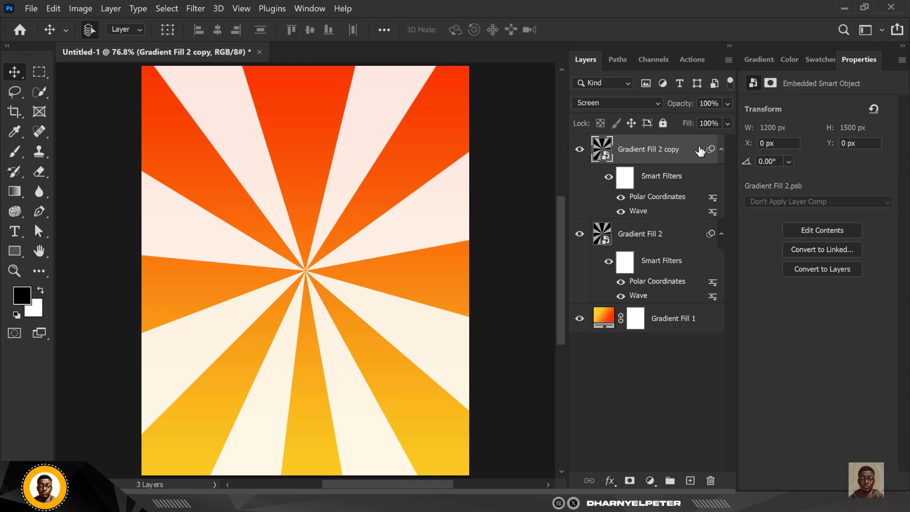
pyautogui.click(640, 233)
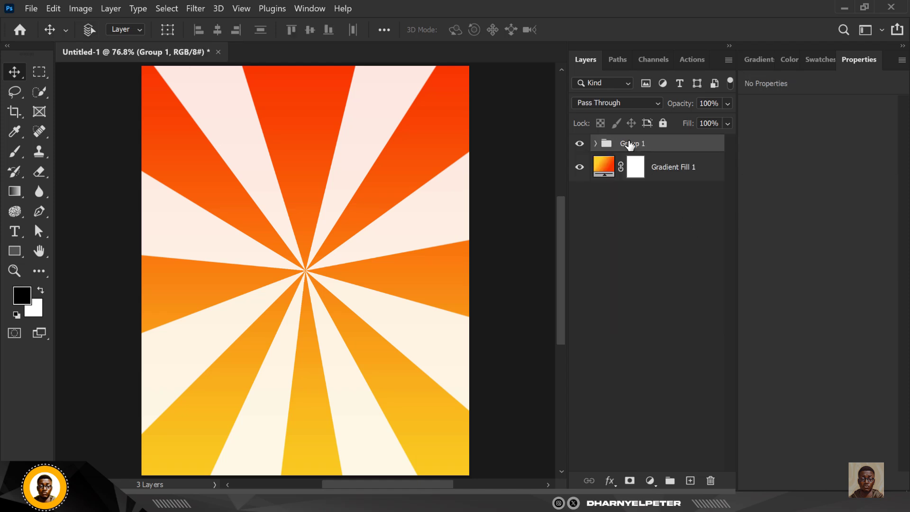
pyautogui.doubleClick(631, 144)
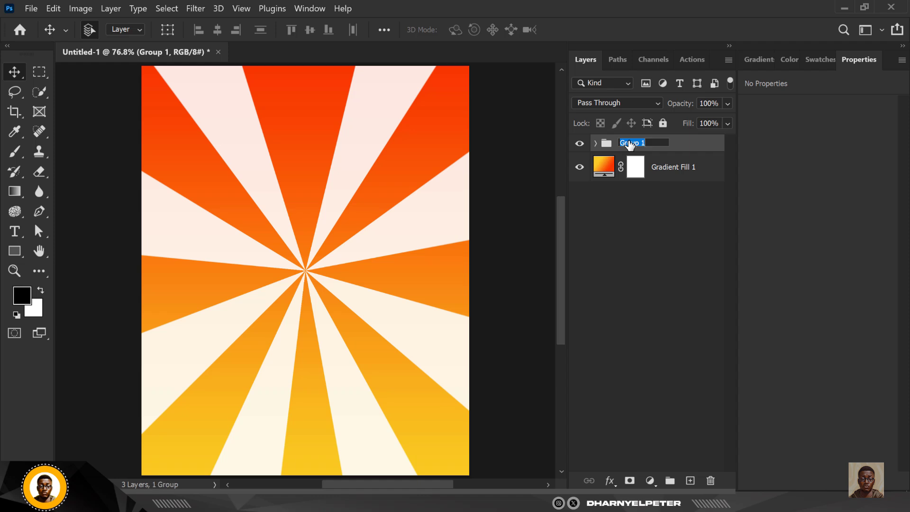
pyautogui.write('E')
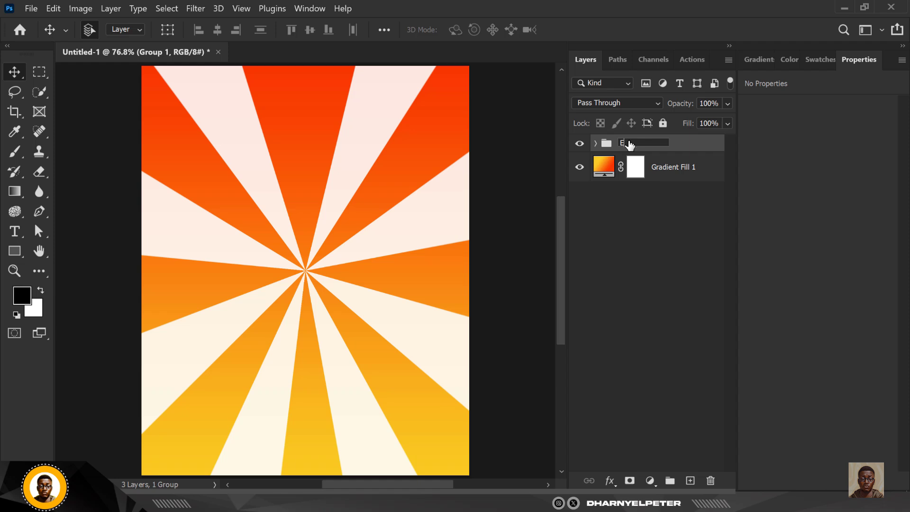
pyautogui.write('RAD')
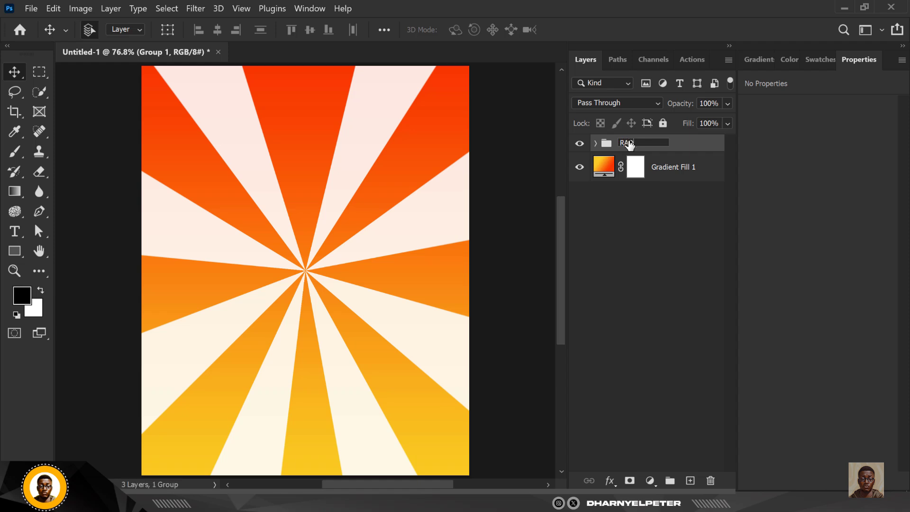
pyautogui.write('IAL EFFECT')
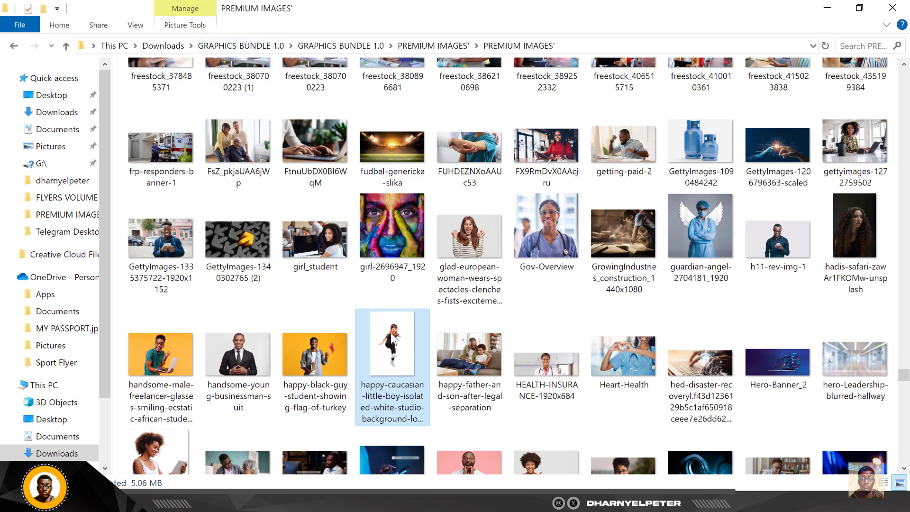
pyautogui.moveTo(429, 352)
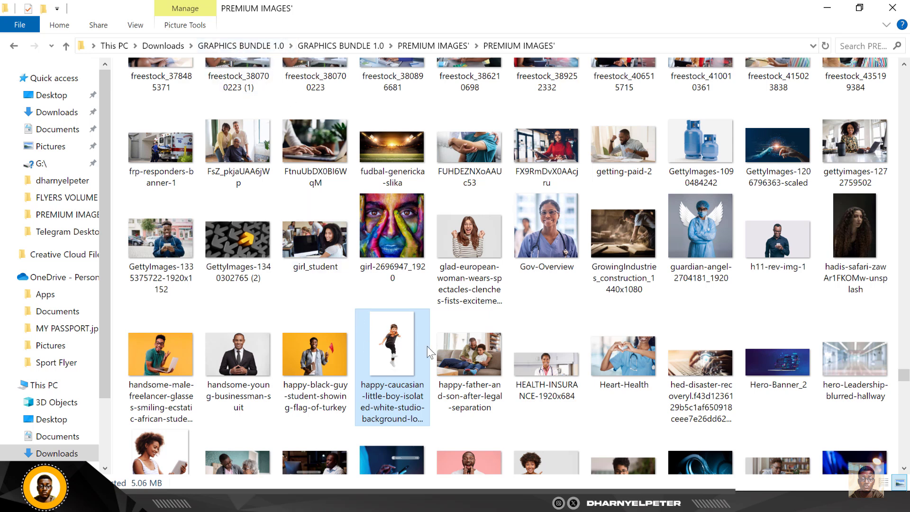
pyautogui.moveTo(429, 353)
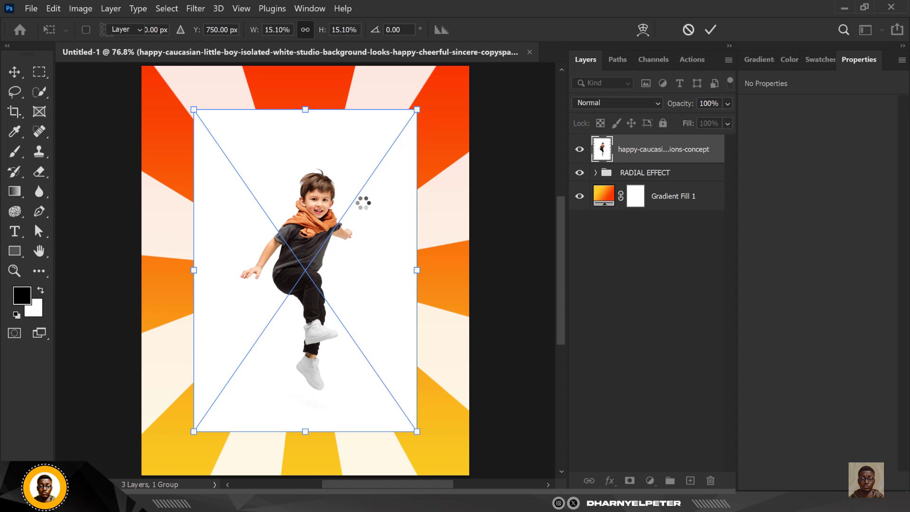
# Commit the placed boy photo, rasterize it and Remove Background to mask out the white.
pyautogui.click(710, 30)
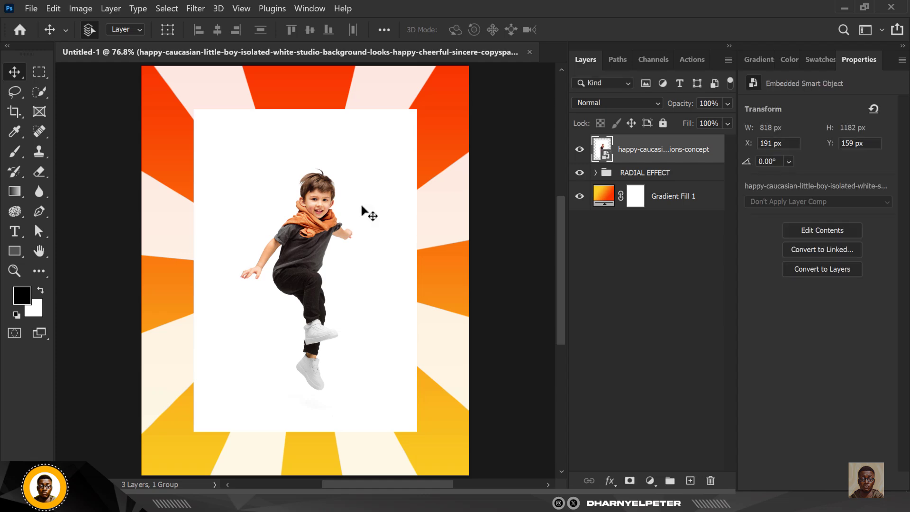
pyautogui.rightClick(662, 149)
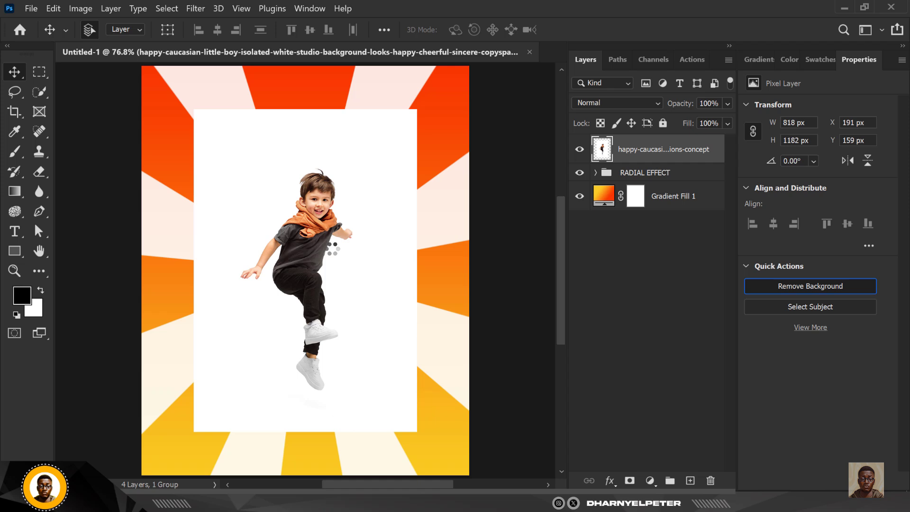
pyautogui.click(809, 306)
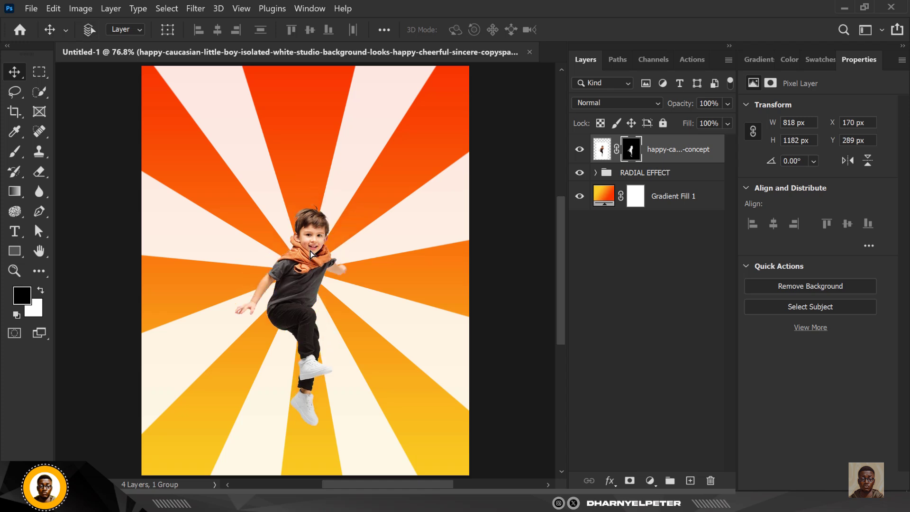
# Free-transform the boy to about 135% and move him toward the poster's centre.
pyautogui.press('ctrl+t')
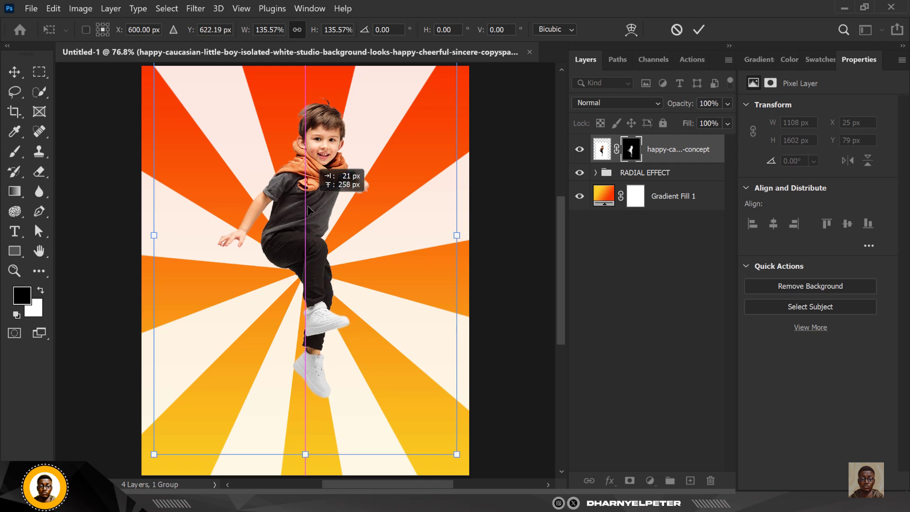
pyautogui.moveTo(307, 208); pyautogui.dragTo(307, 196)
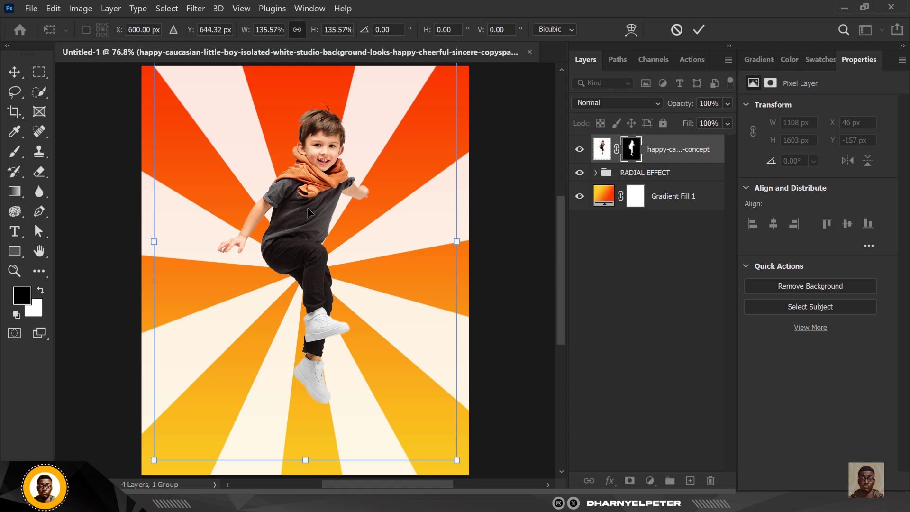
pyautogui.click(699, 29)
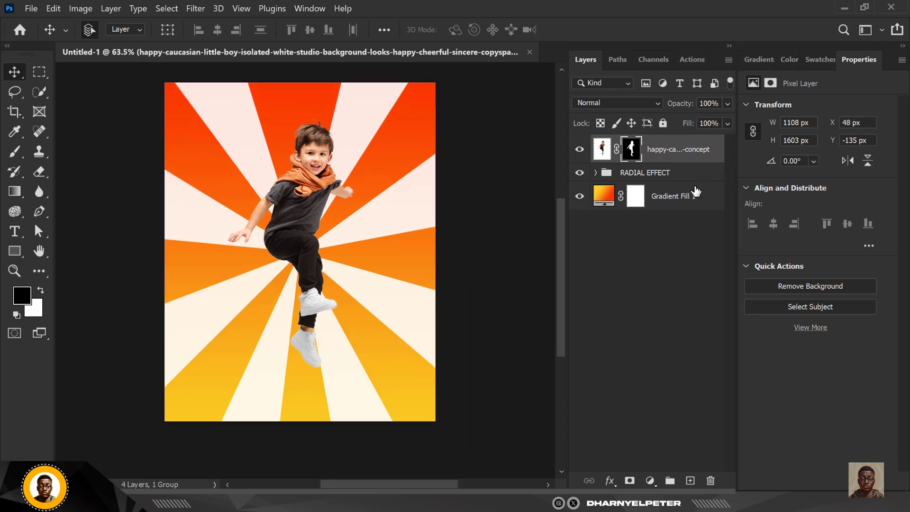
# On a new layer above RADIAL EFFECT, paint a black soft blob and squash it into a flat shadow under his feet.
pyautogui.click(645, 172)
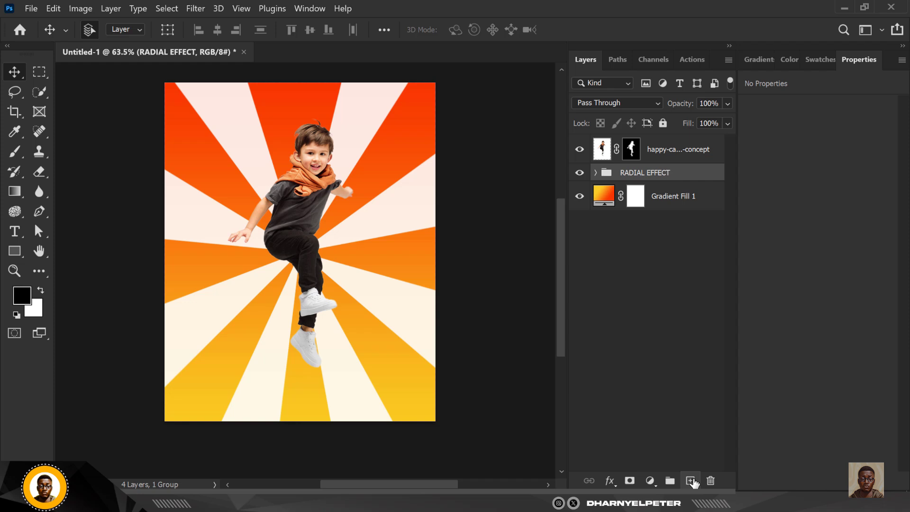
pyautogui.click(690, 480)
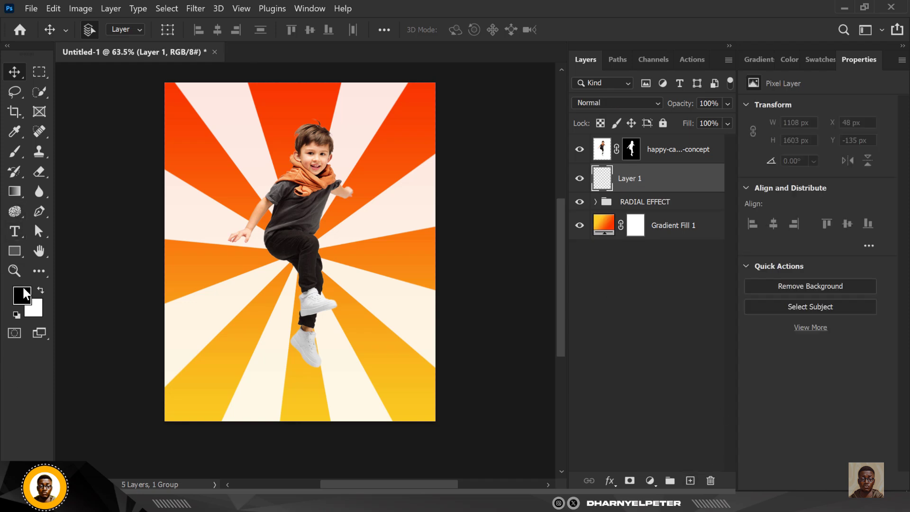
pyautogui.click(14, 152)
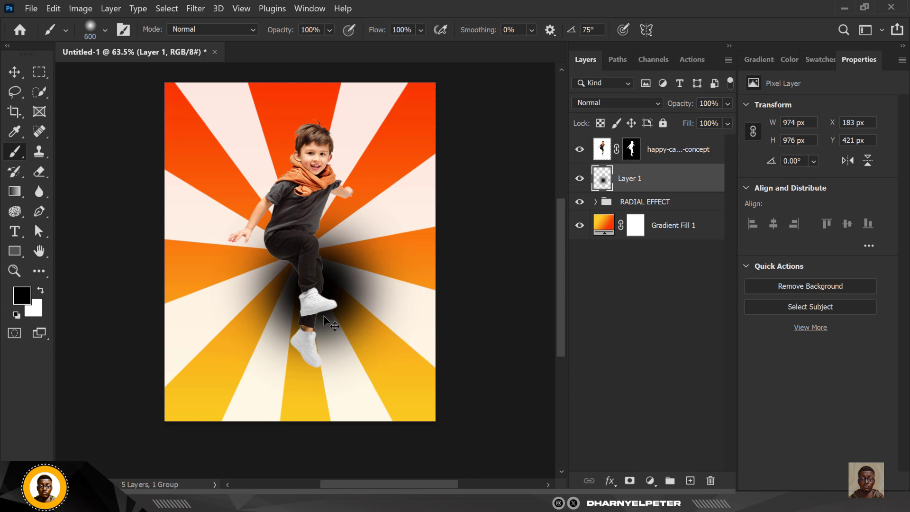
pyautogui.press('ctrl+t')
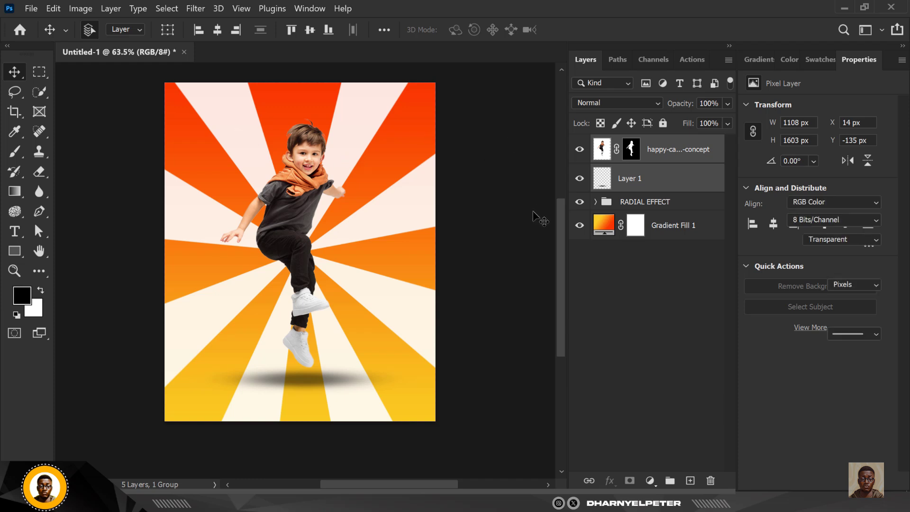
pyautogui.click(354, 249)
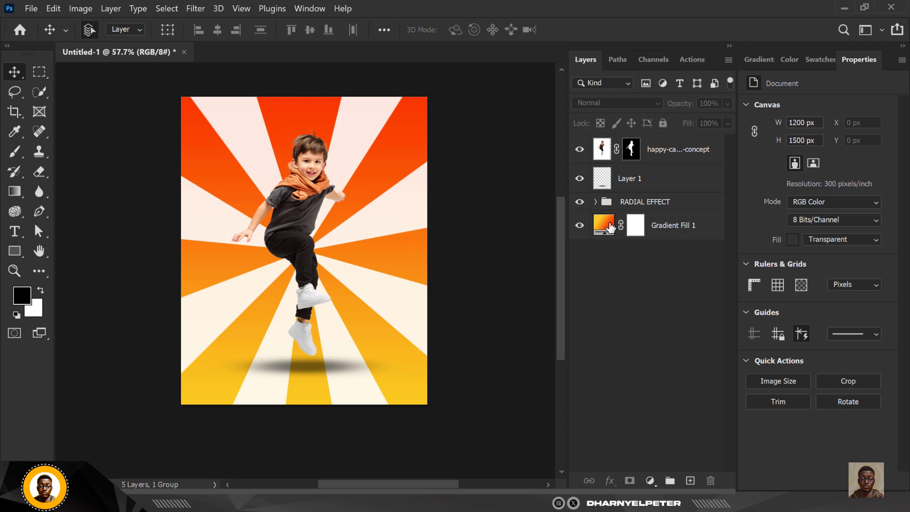
# Browse gradient presets on the Gradient Fill 1 layer, trying light blue and pink.
pyautogui.doubleClick(603, 225)
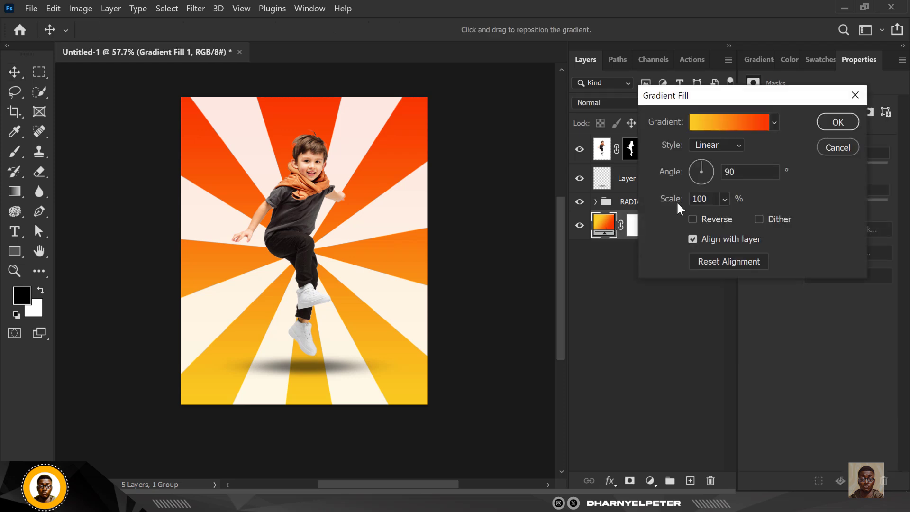
pyautogui.click(774, 123)
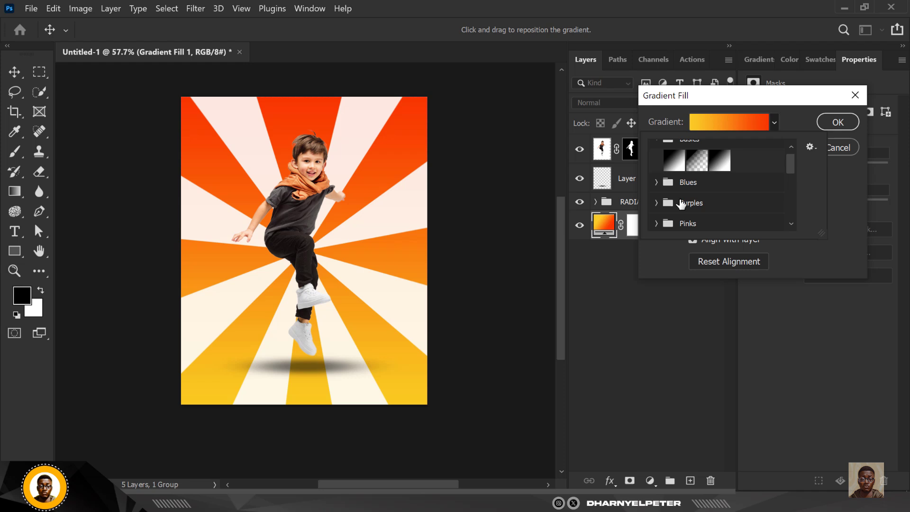
pyautogui.click(688, 182)
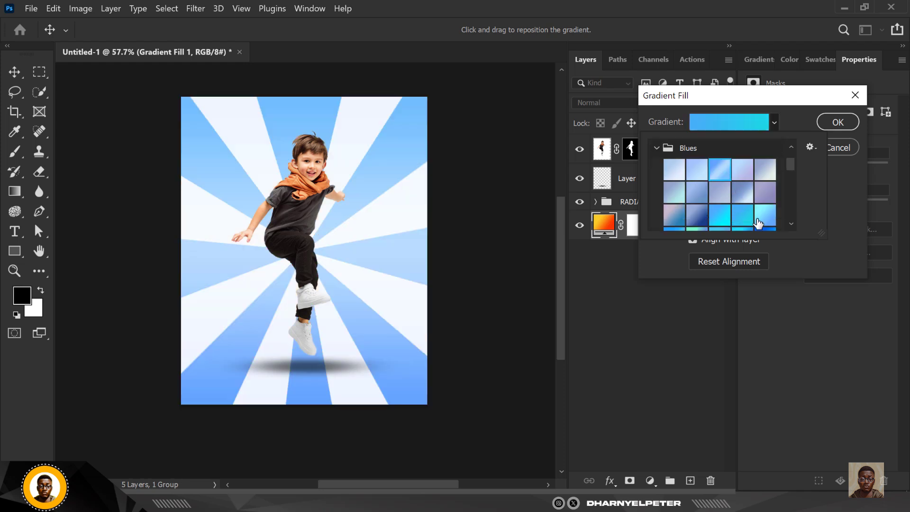
pyautogui.click(742, 226)
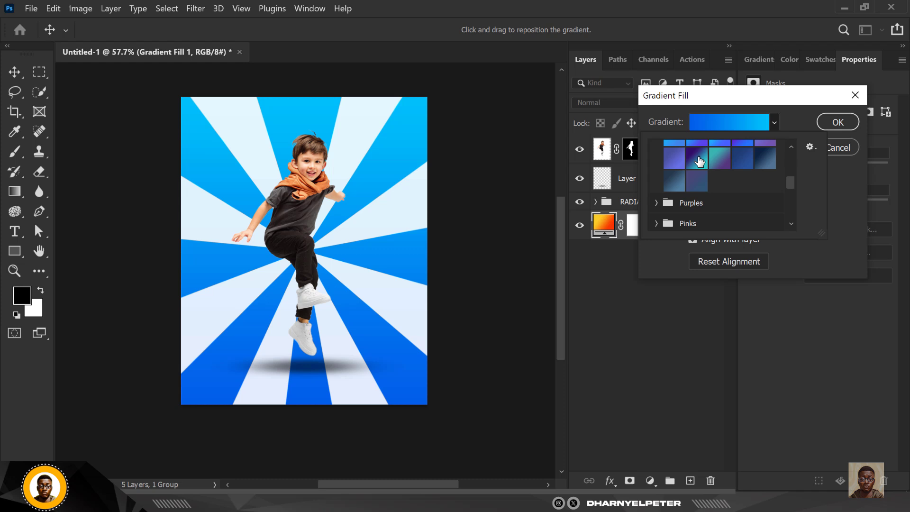
pyautogui.click(696, 160)
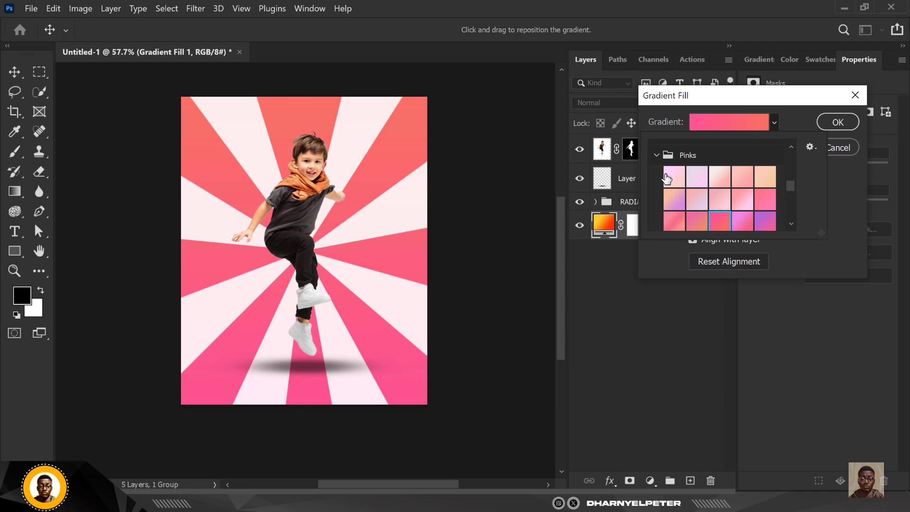
# Apply a green-to-yellow gradient from the Greens presets and confirm it.
pyautogui.click(658, 155)
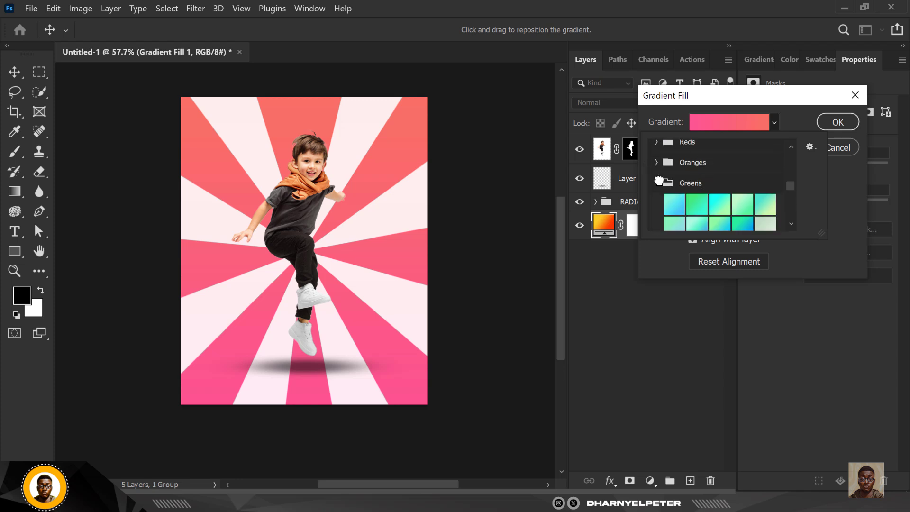
pyautogui.click(763, 211)
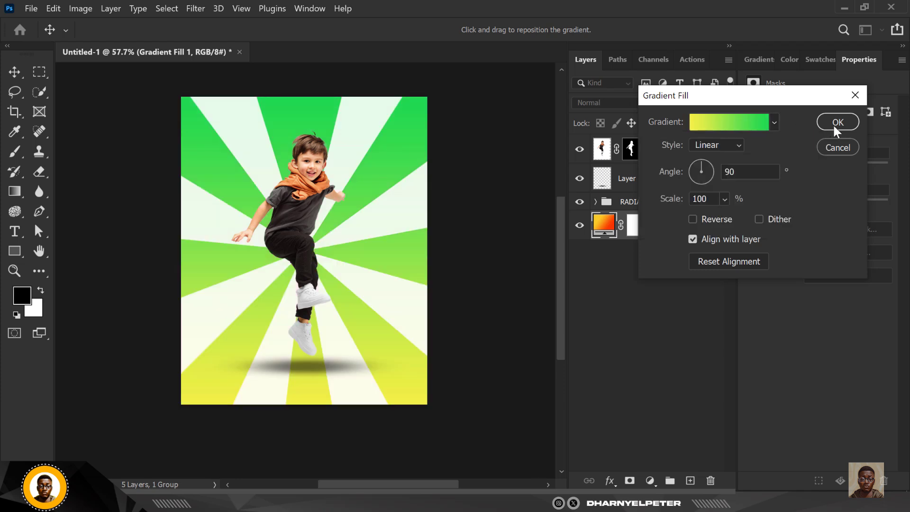
pyautogui.click(837, 122)
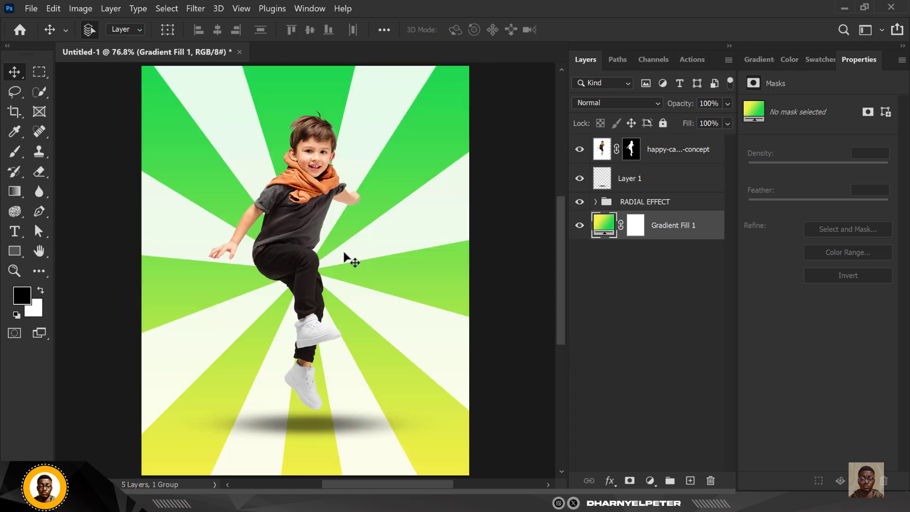
pyautogui.moveTo(626, 203)
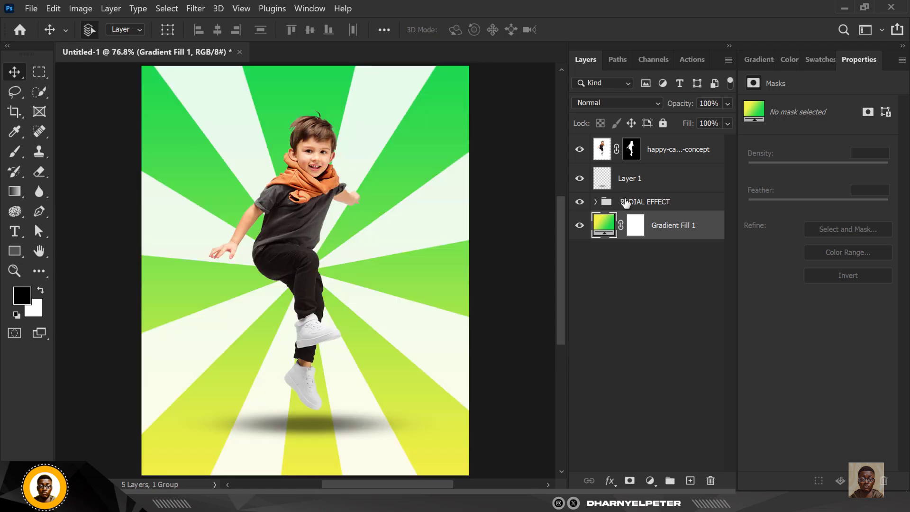